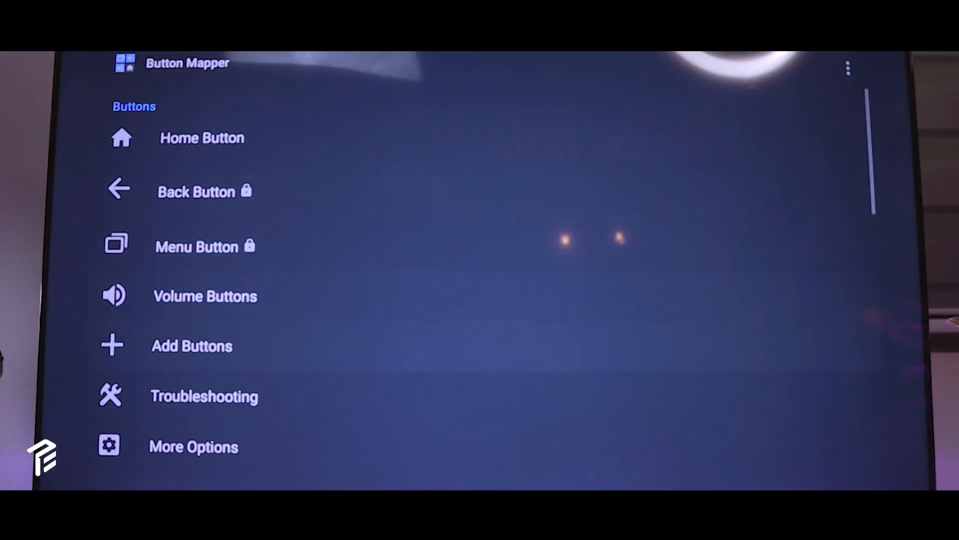
Search the Play Store for "nebula m" and select the Nebula Manager suggestion
{"action": "scroll", "scroll_direction": "down", "scroll_amount": 3}
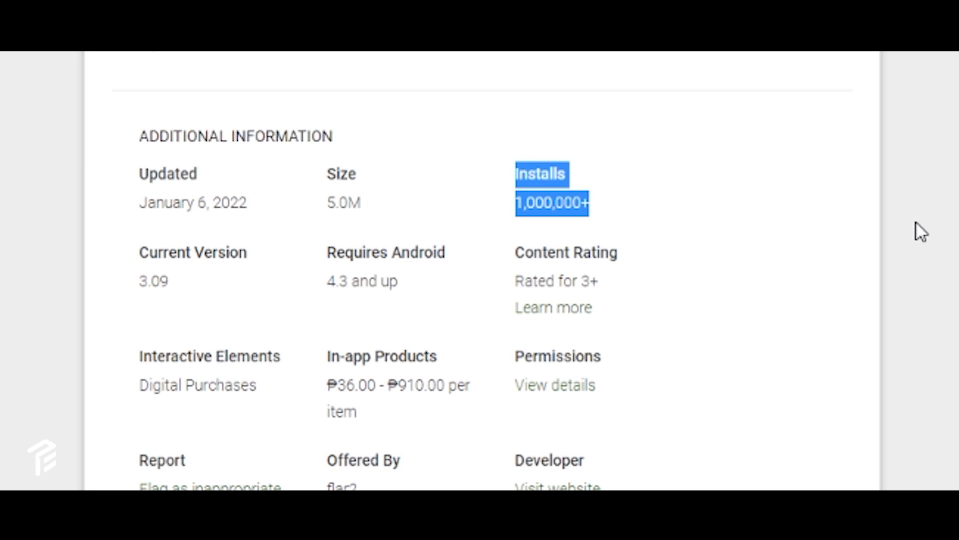
{"action": "mouse_move", "coordinate": [638, 450]}
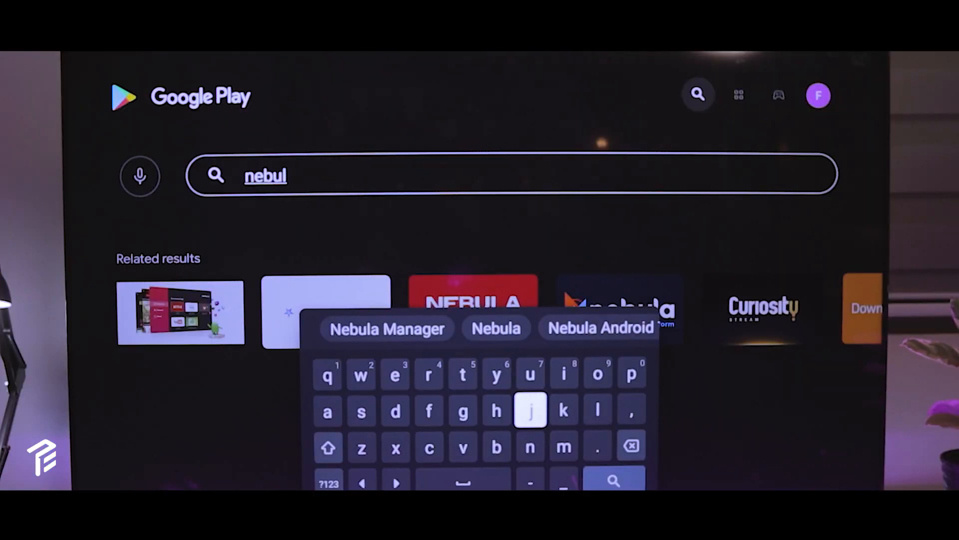
{"action": "type", "text": "a m"}
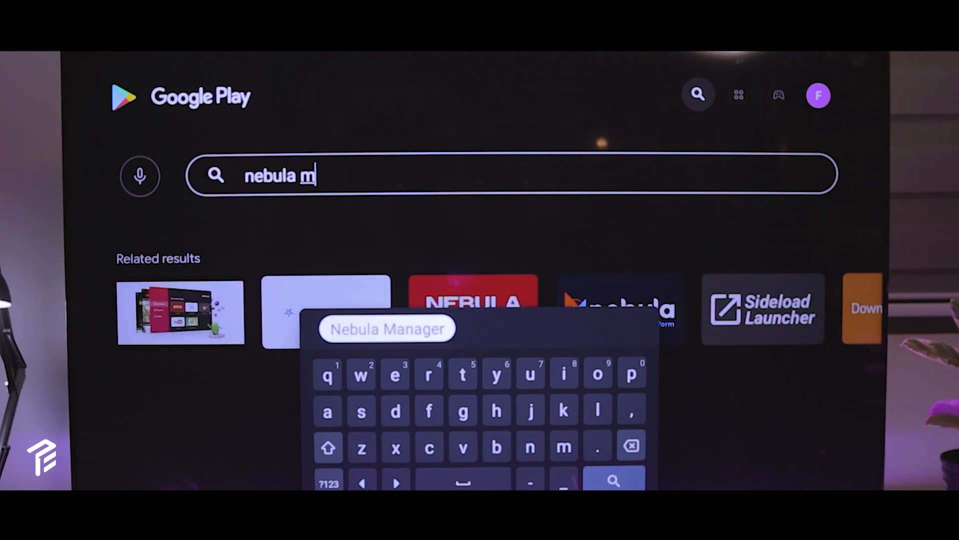
{"action": "left_click", "coordinate": [386, 329]}
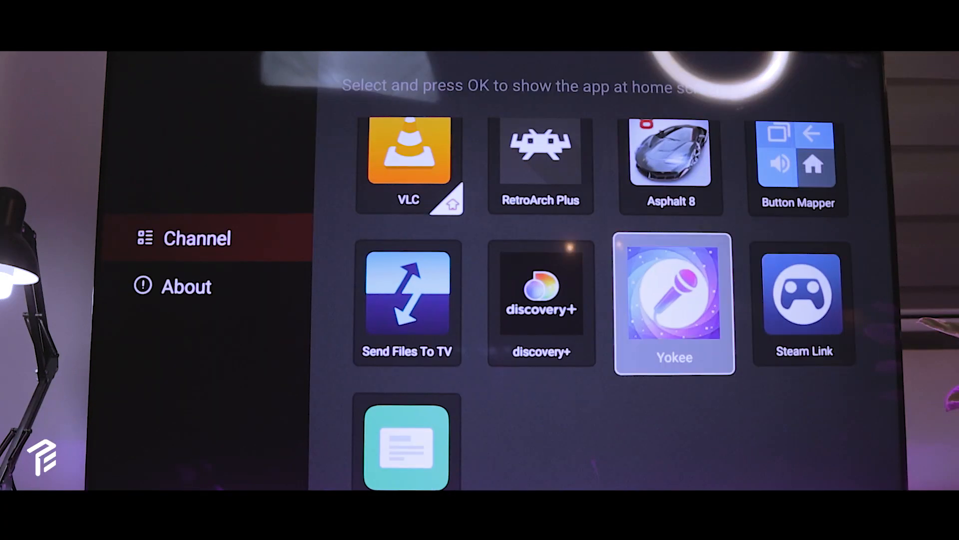
Add apps on the Channel page and review the Nebula Channel row on the home screen
{"action": "scroll", "scroll_direction": "down", "scroll_amount": 3}
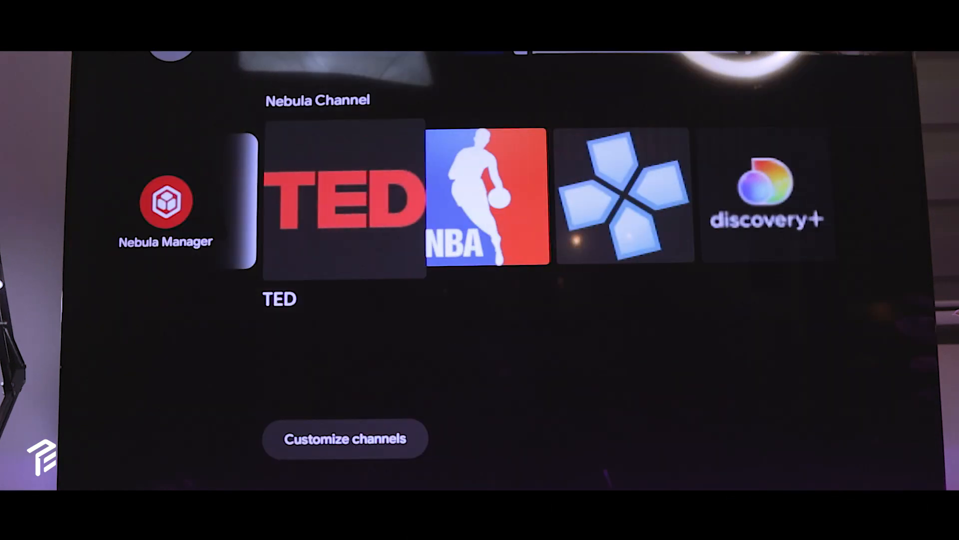
{"action": "scroll", "scroll_direction": "right", "scroll_amount": 3}
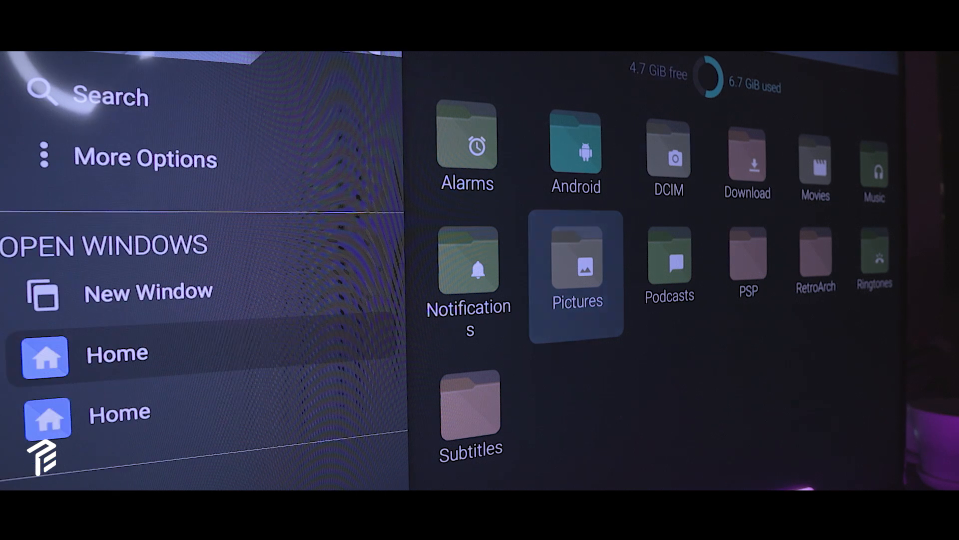
{"action": "scroll", "scroll_direction": "down", "scroll_amount": 3}
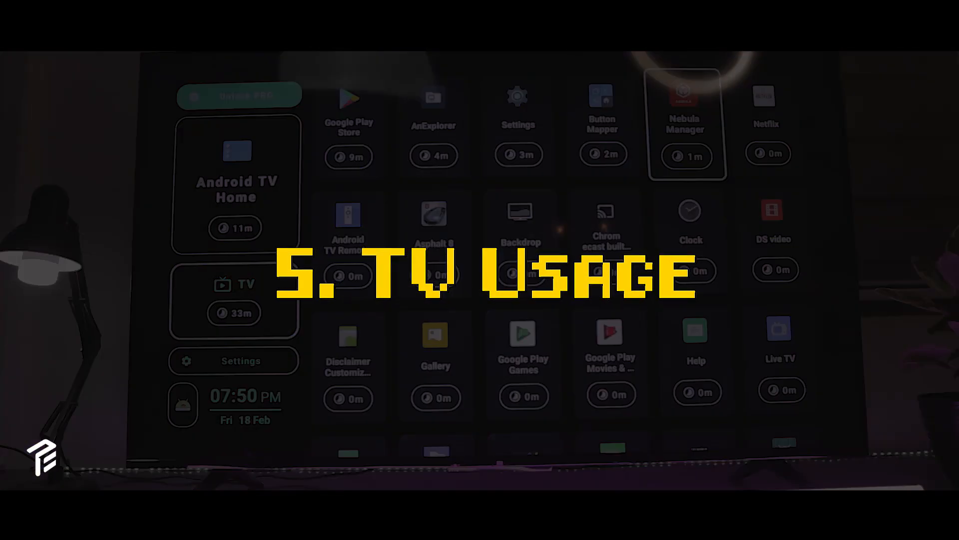
Select the TV Usage summary showing the 7-day bar chart with Play Store at 9 minutes
{"action": "scroll", "scroll_direction": "down", "scroll_amount": 3}
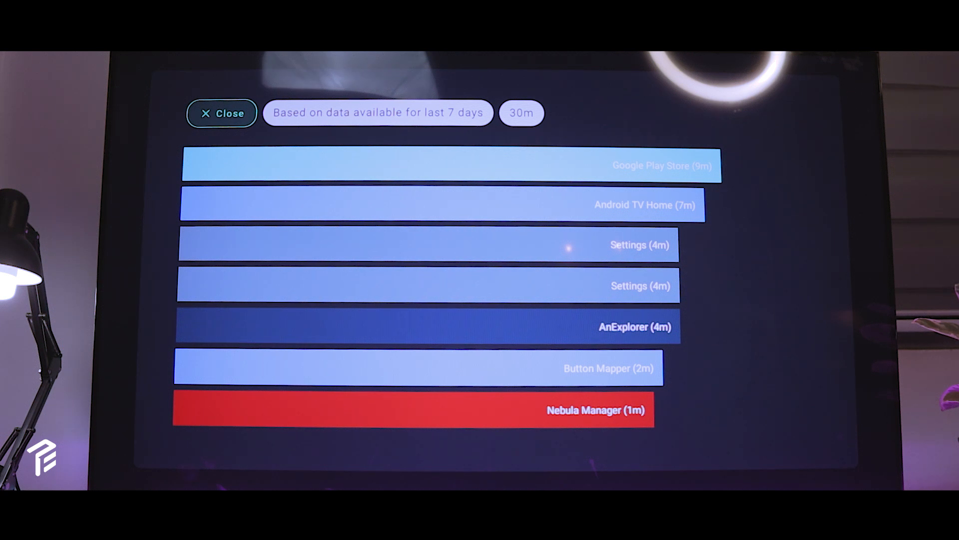
{"action": "left_click", "coordinate": [221, 113]}
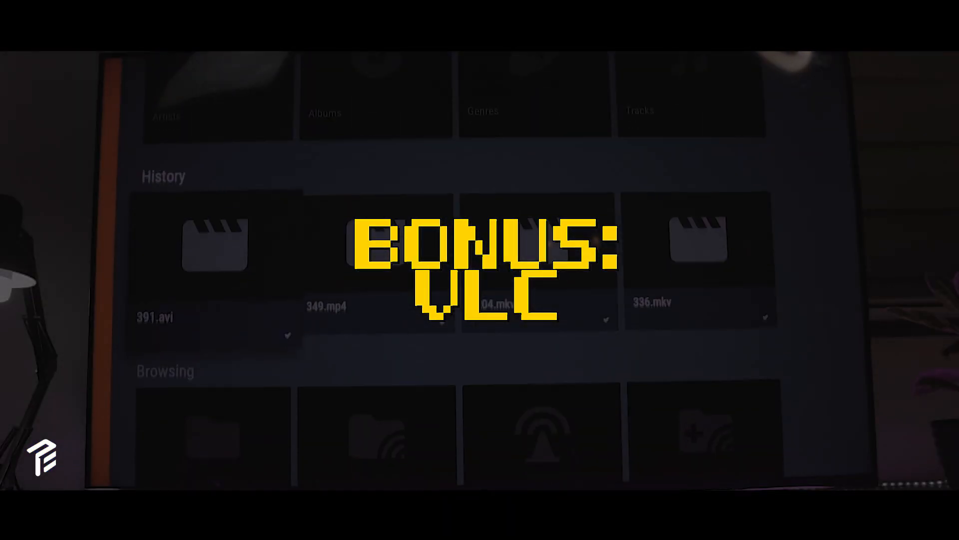
{"action": "scroll", "scroll_direction": "down", "scroll_amount": 3}
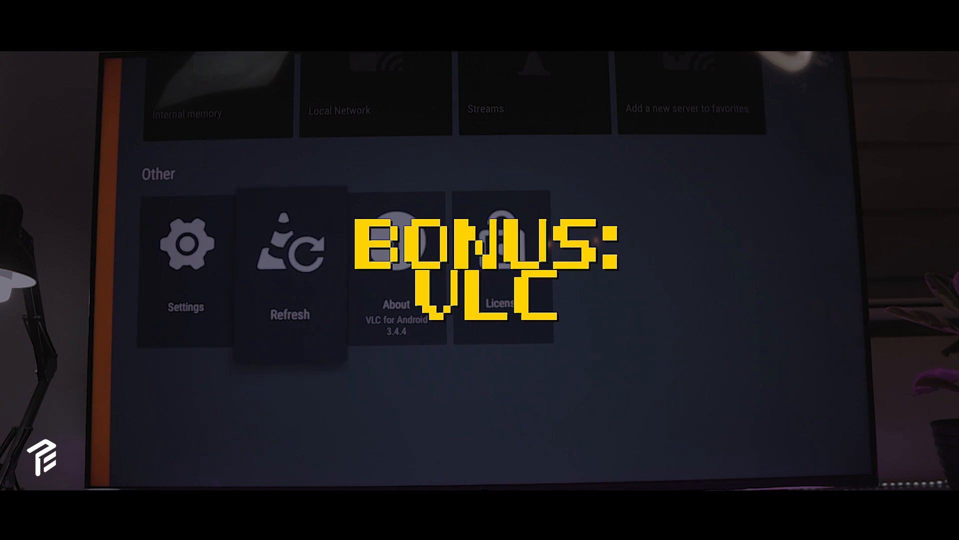